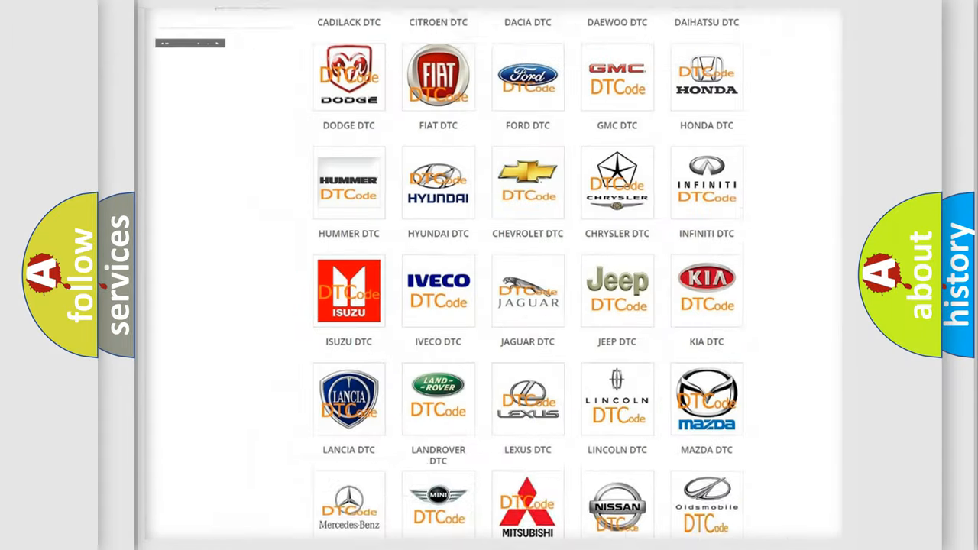
{"action": "scroll", "scroll_direction": "up", "scroll_amount": 3}
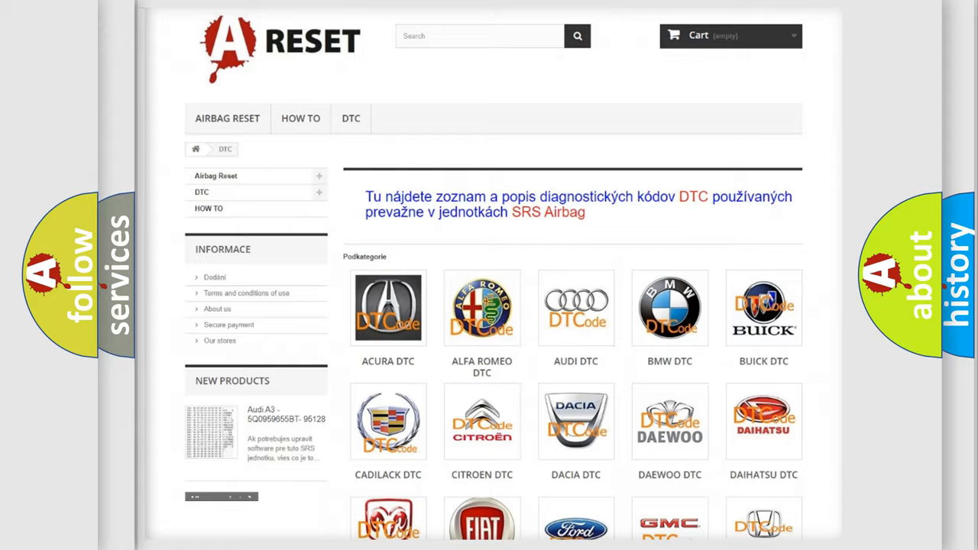
{"action": "scroll", "scroll_direction": "down", "scroll_amount": 3}
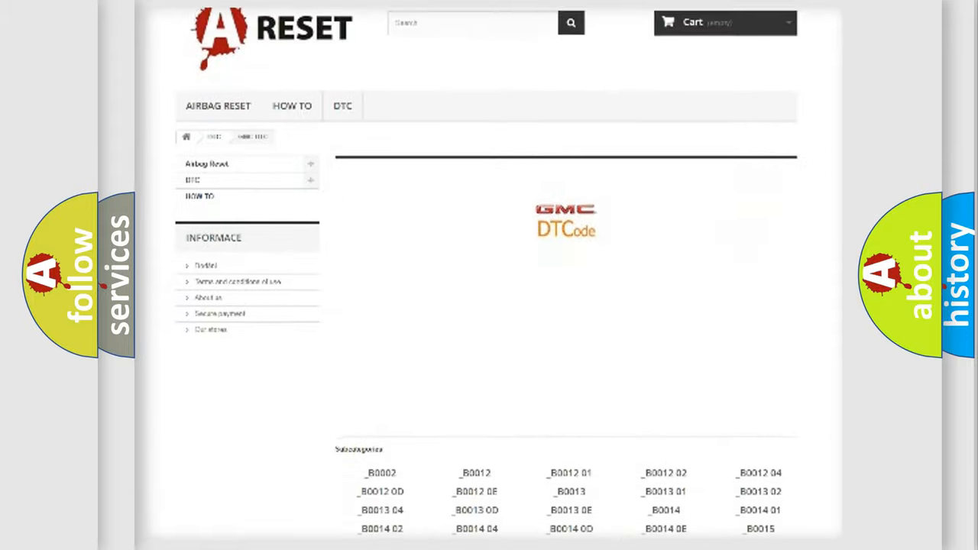
{"action": "scroll", "scroll_direction": "down", "scroll_amount": 3}
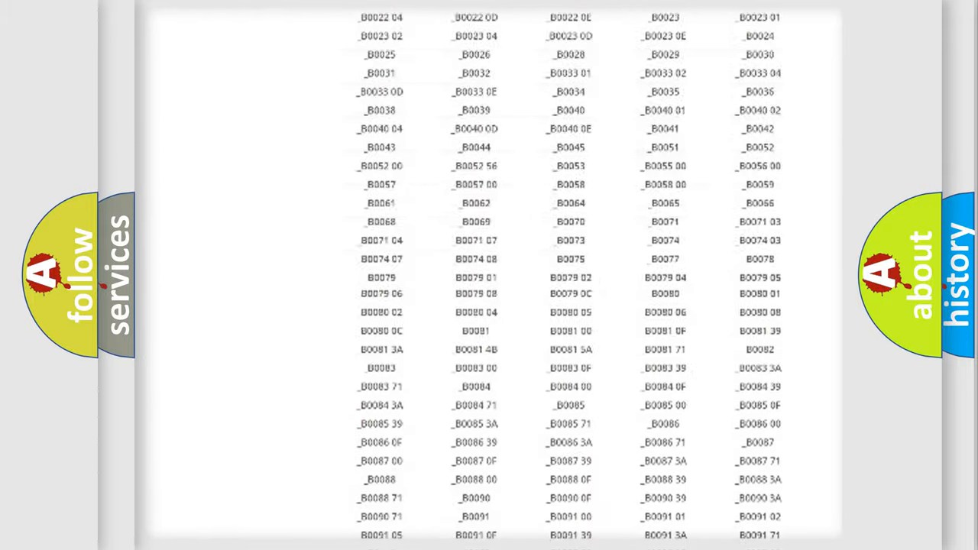